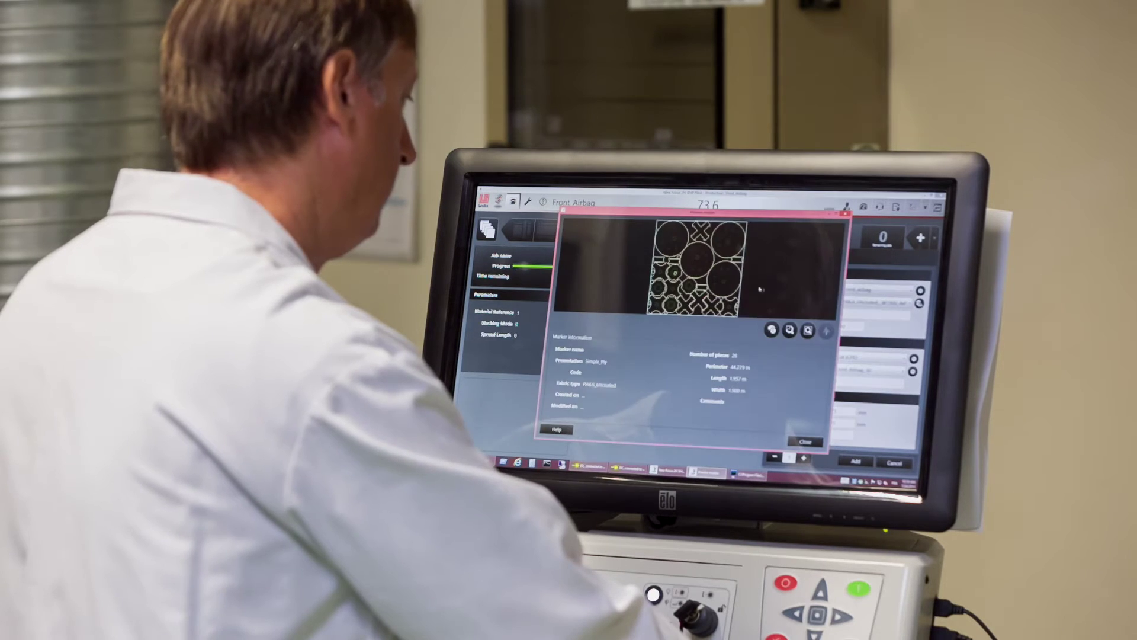
- Close the Marker information dialog to return to the Add a job panel
click(805, 440)
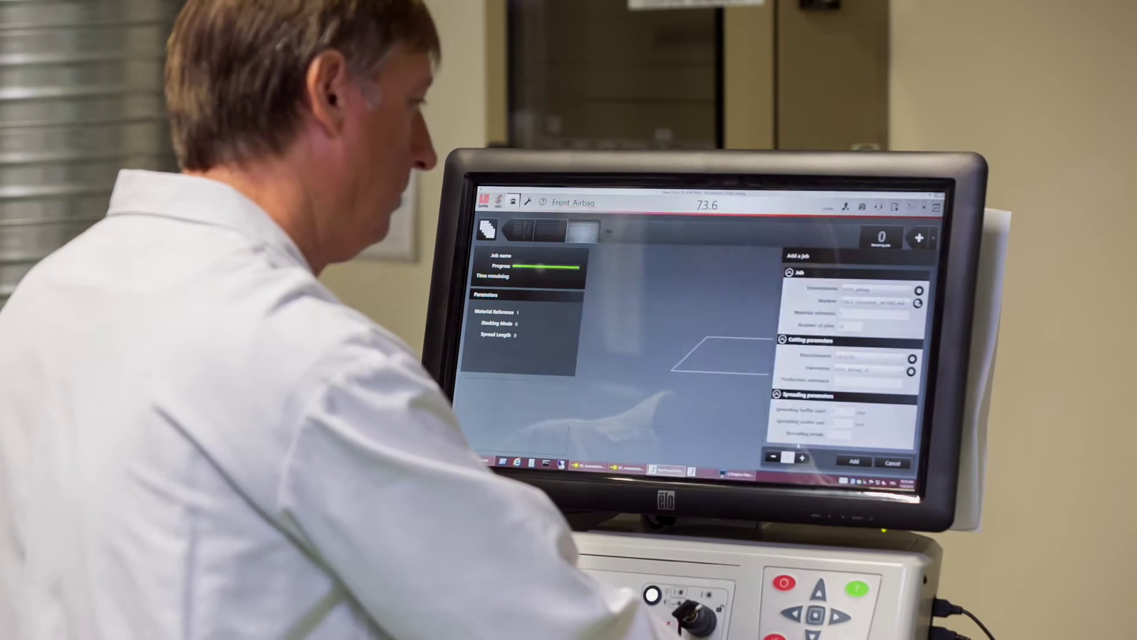